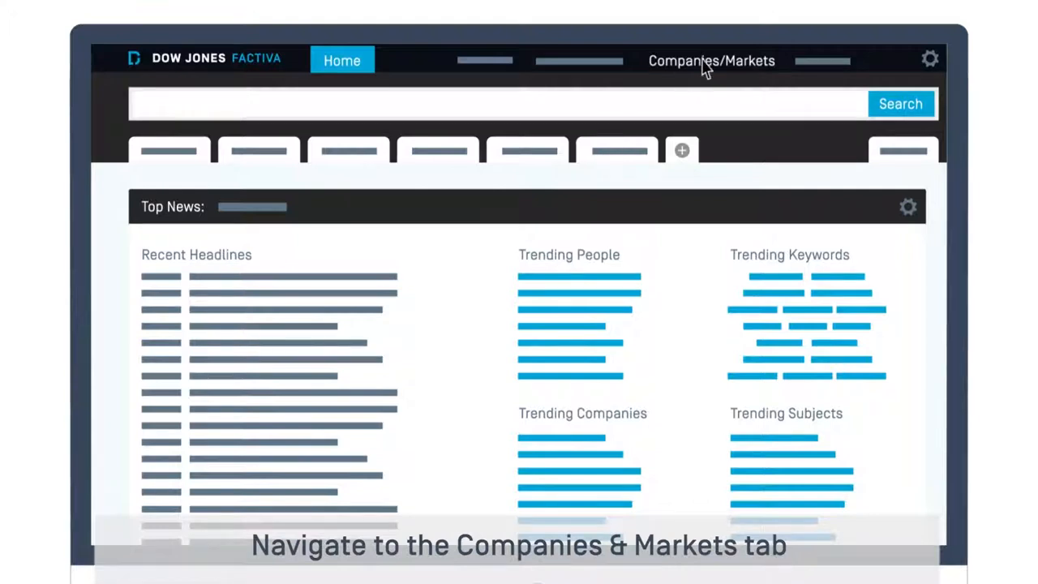
# Step: Open the Executive search page from the Companies/Markets menu
pyautogui.click(711, 60)
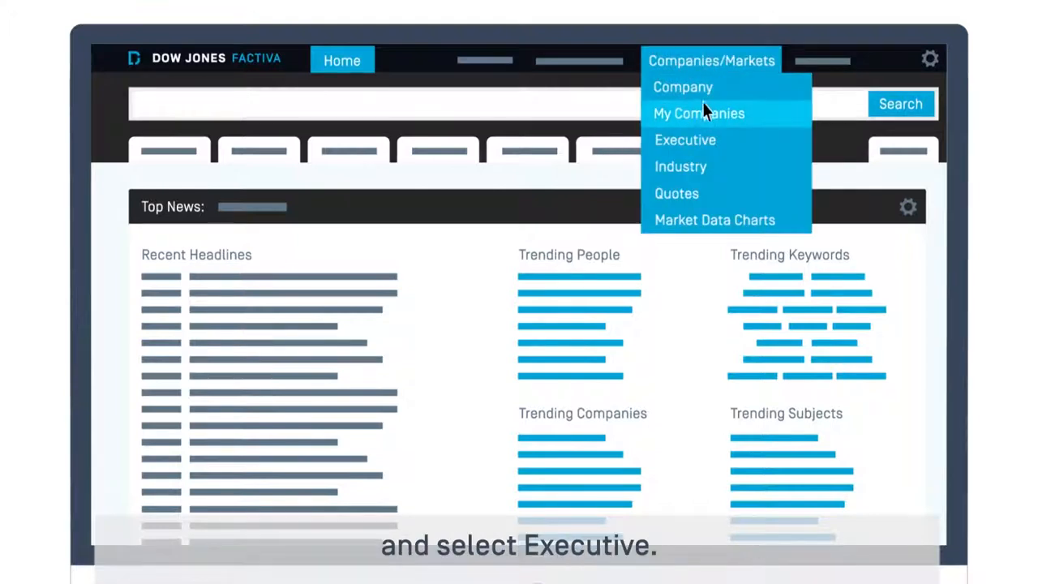
pyautogui.click(686, 139)
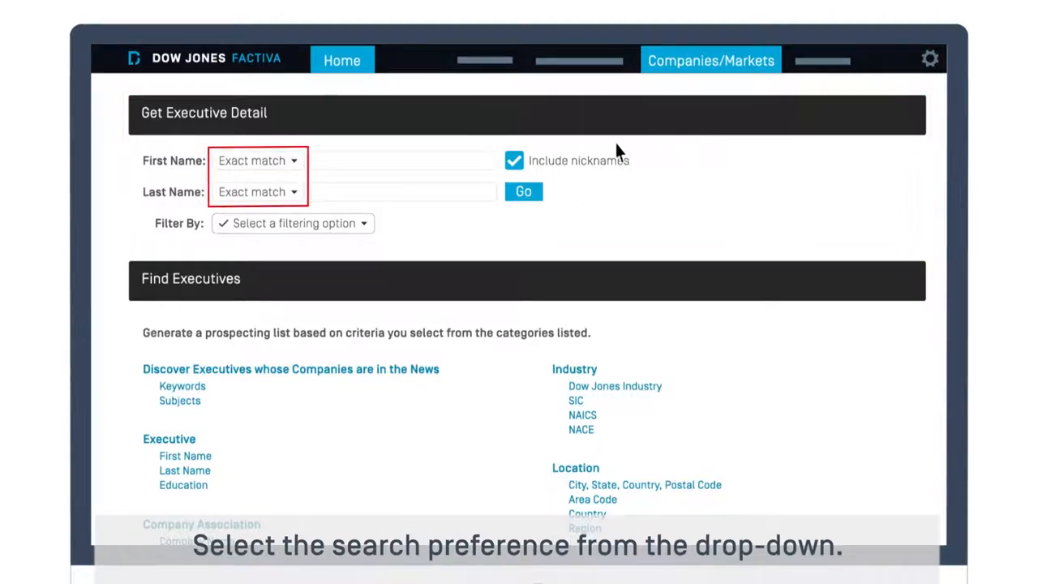
# Step: Search for executive Tim Cook, filtered by company Apple
pyautogui.write('Tim')
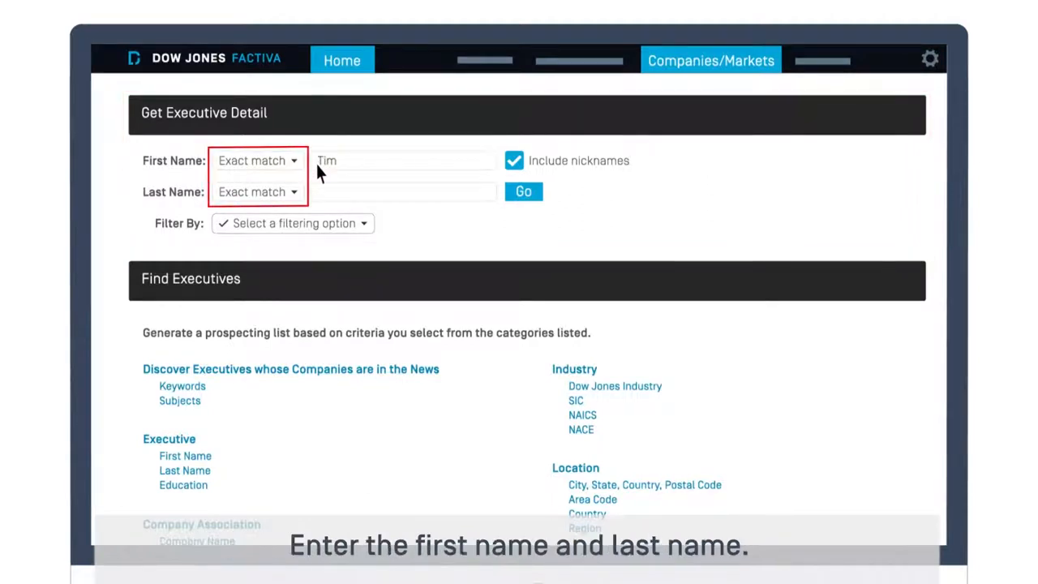
pyautogui.write('Cook')
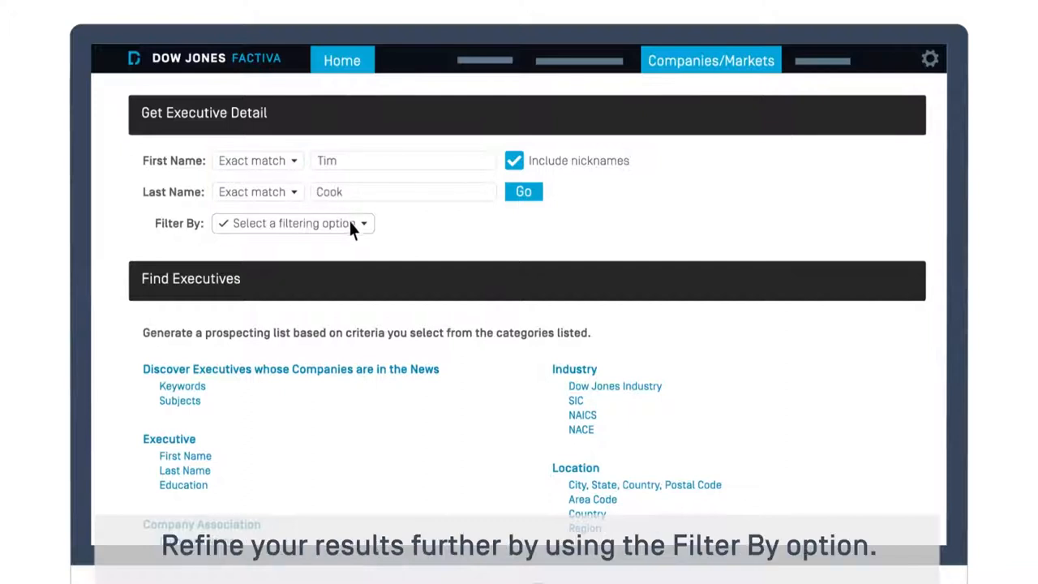
pyautogui.click(293, 223)
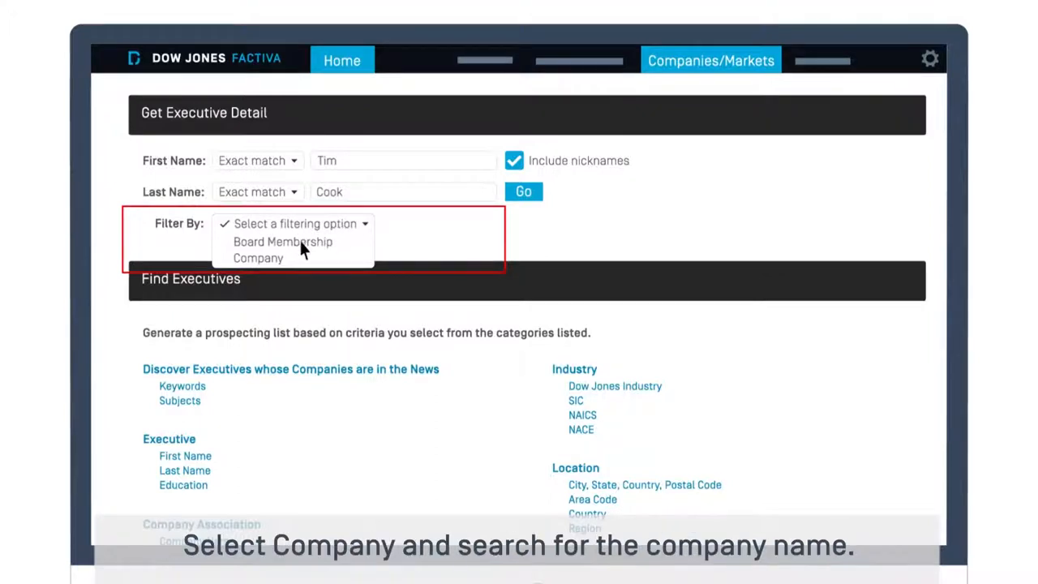
pyautogui.click(258, 258)
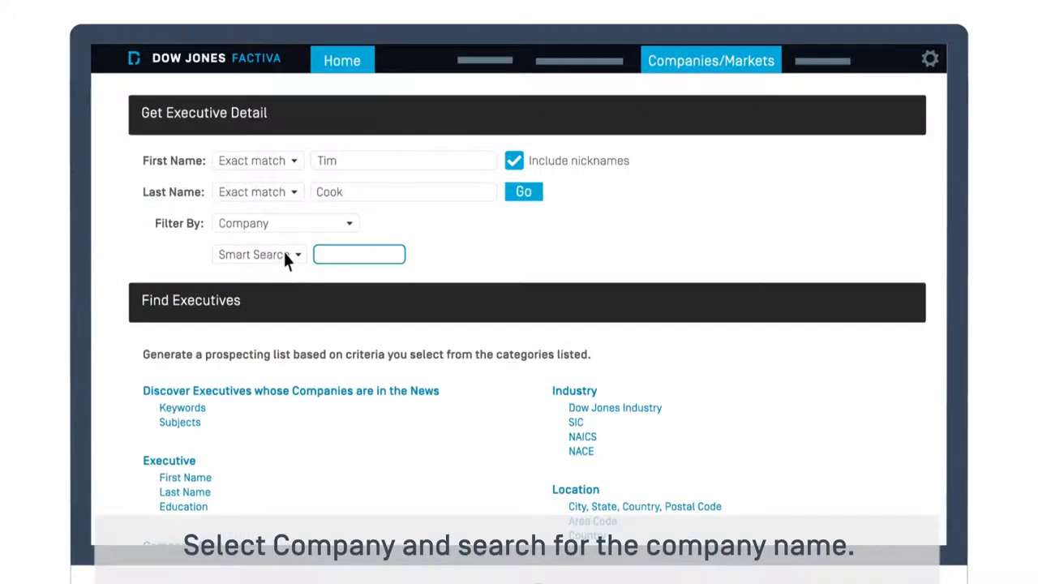
pyautogui.write('Apple')
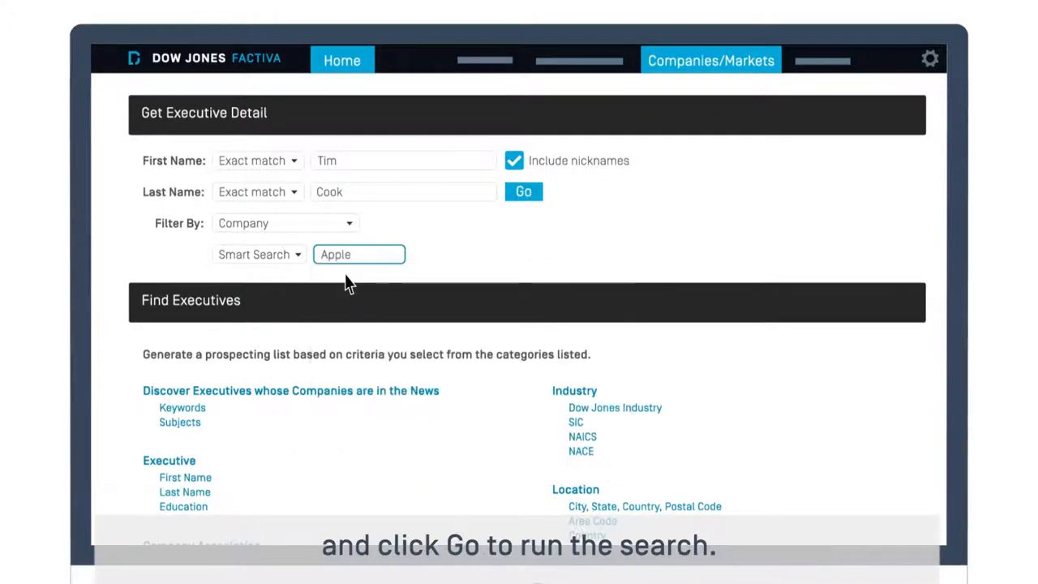
# Step: Run the Tim Cook search and scroll through his Apple executive snapshot
pyautogui.click(523, 191)
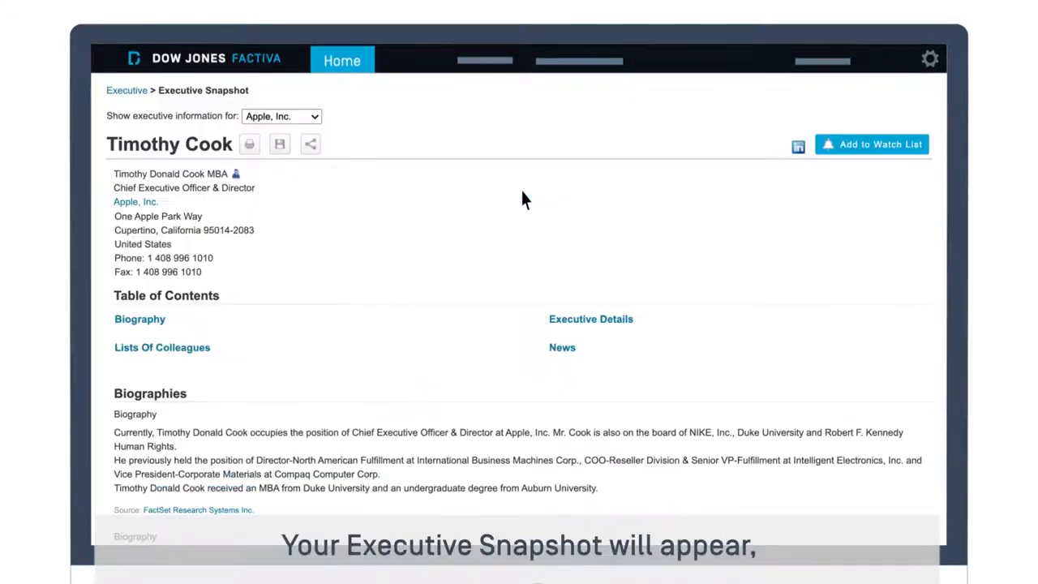
pyautogui.scroll(-3)
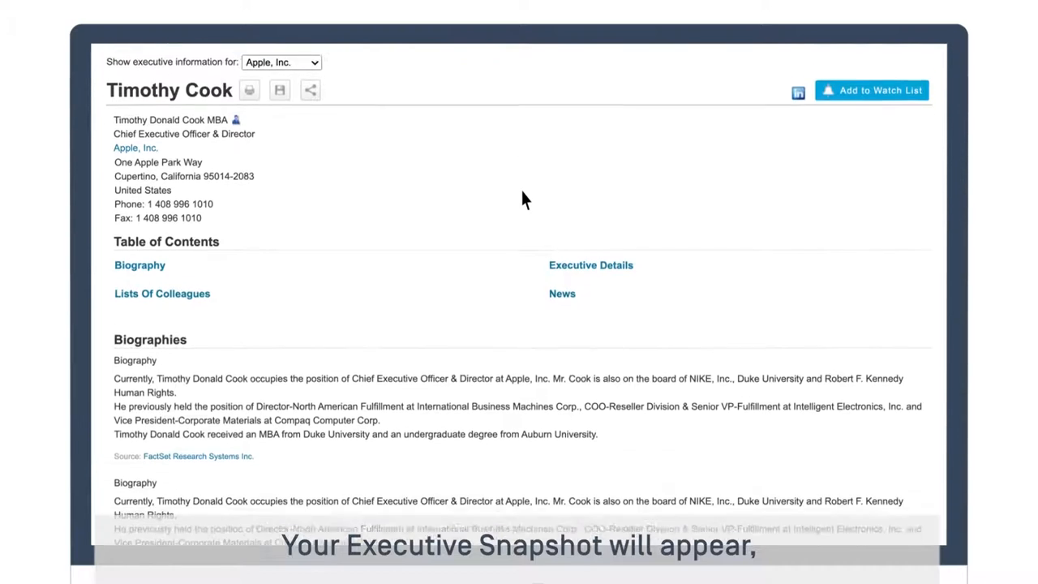
pyautogui.scroll(-3)
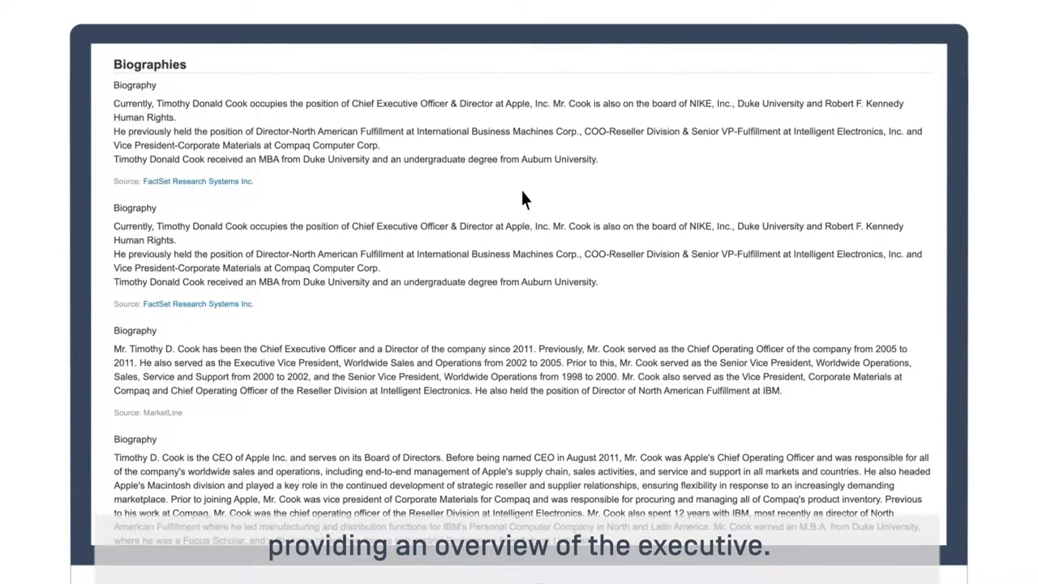
pyautogui.scroll(-3)
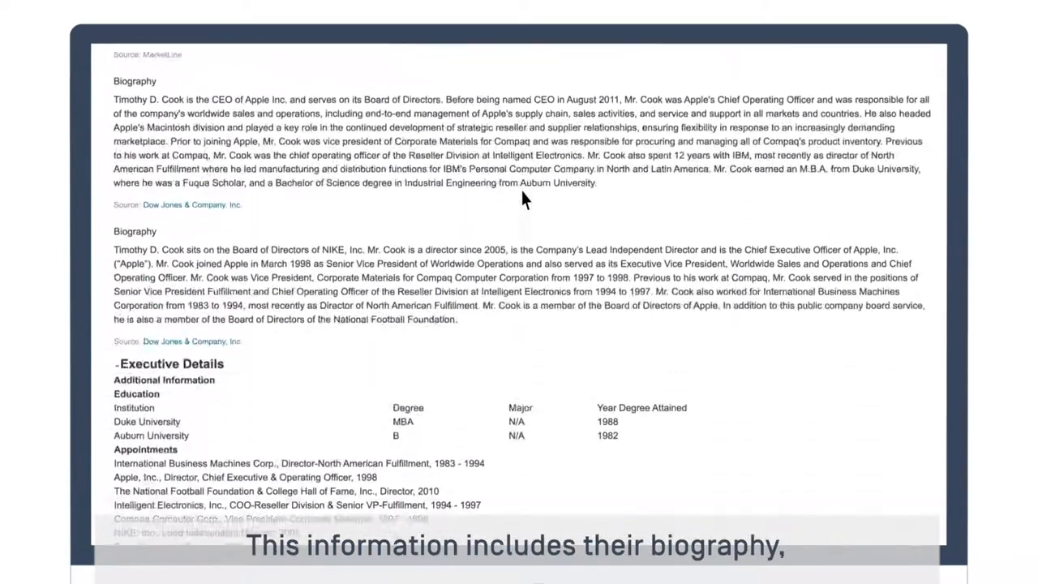
pyautogui.scroll(-3)
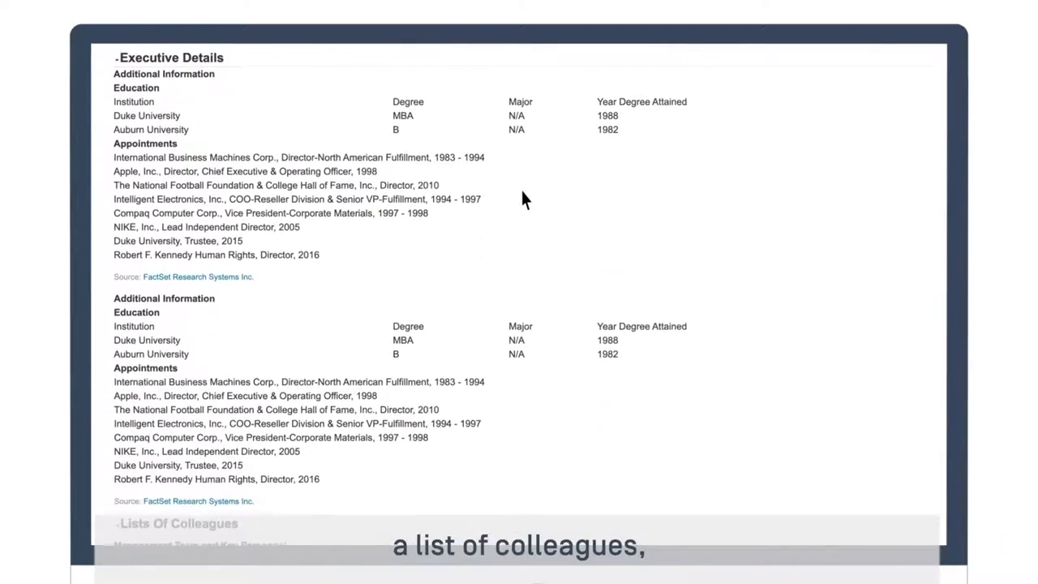
pyautogui.scroll(-3)
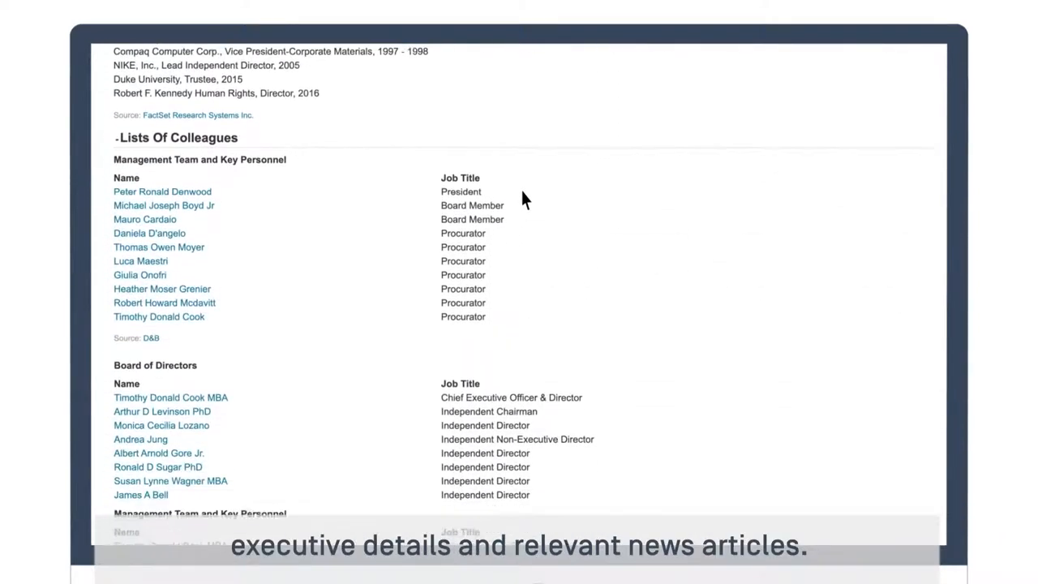
pyautogui.scroll(-3)
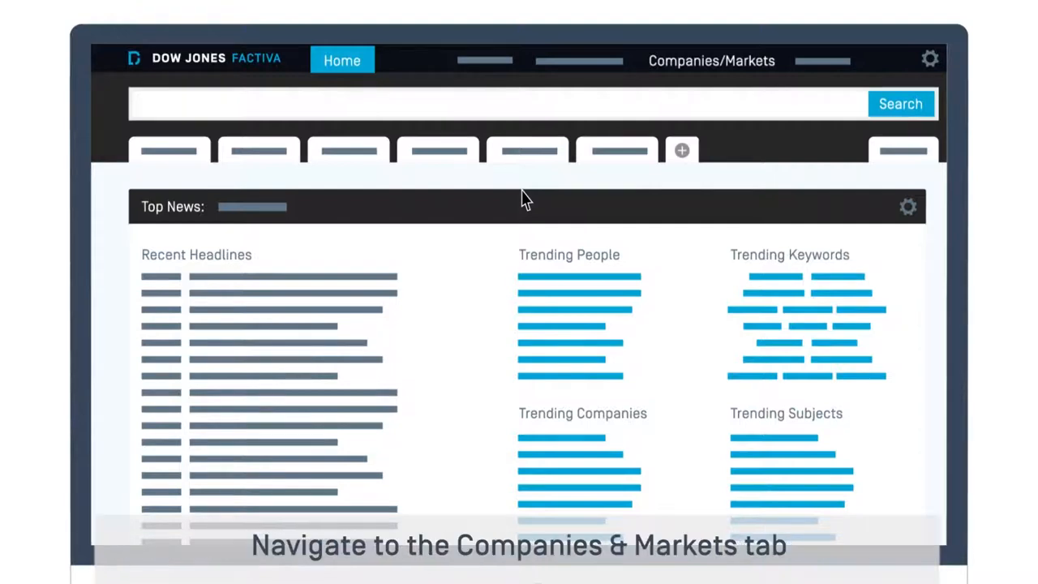
pyautogui.moveTo(690, 65)
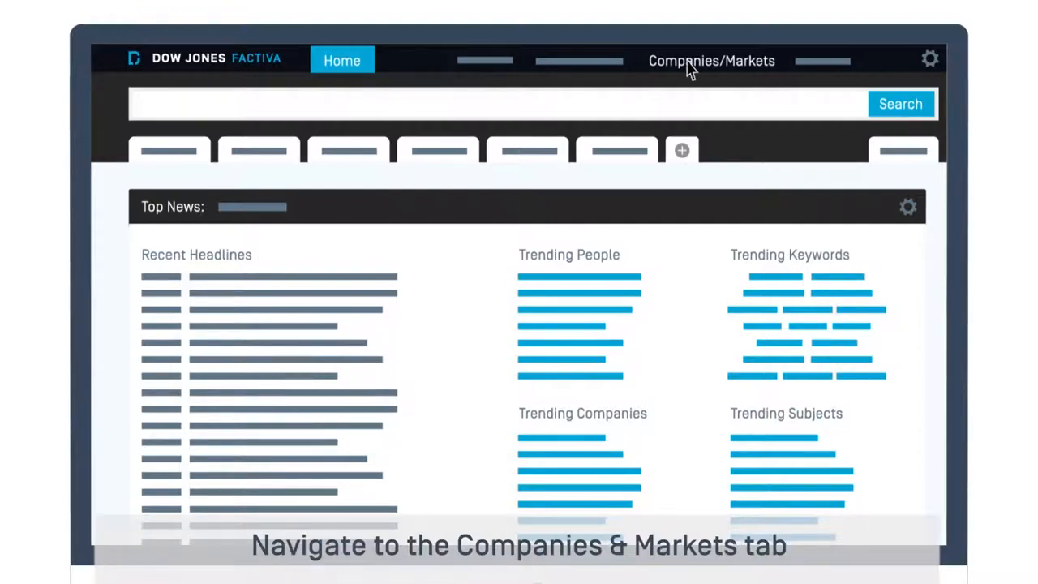
# Step: Return to the Executive search page via Companies/Markets
pyautogui.click(711, 61)
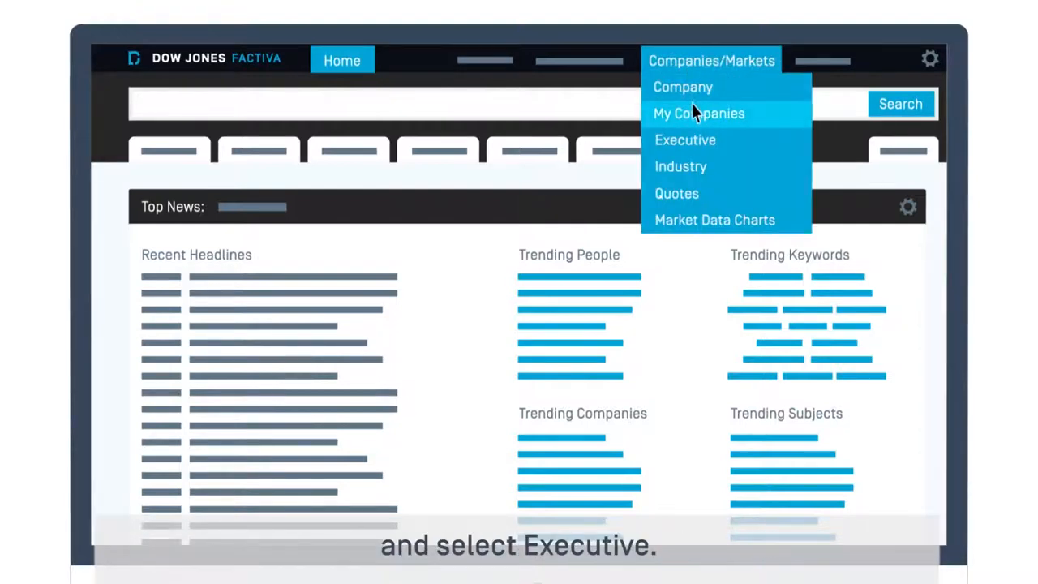
pyautogui.click(685, 139)
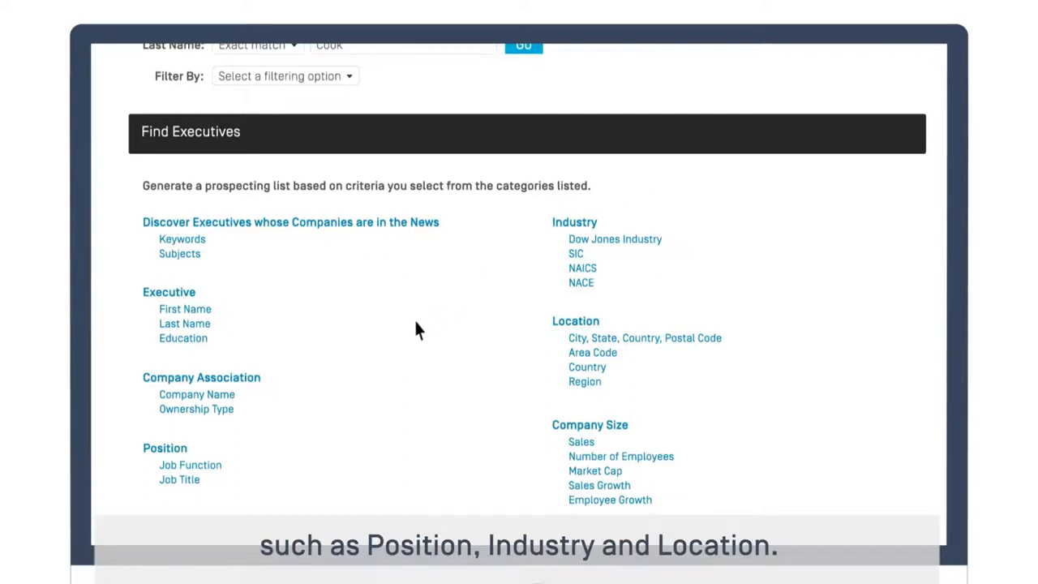
# Step: Add Position criterion Chief Executive Officer (1,265,273 executives)
pyautogui.click(190, 465)
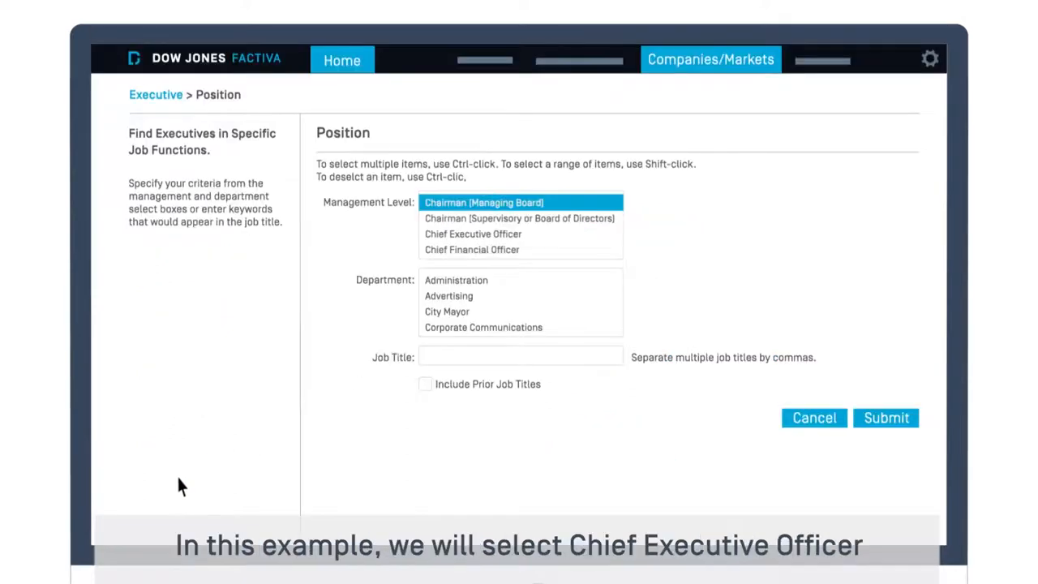
pyautogui.moveTo(397, 298)
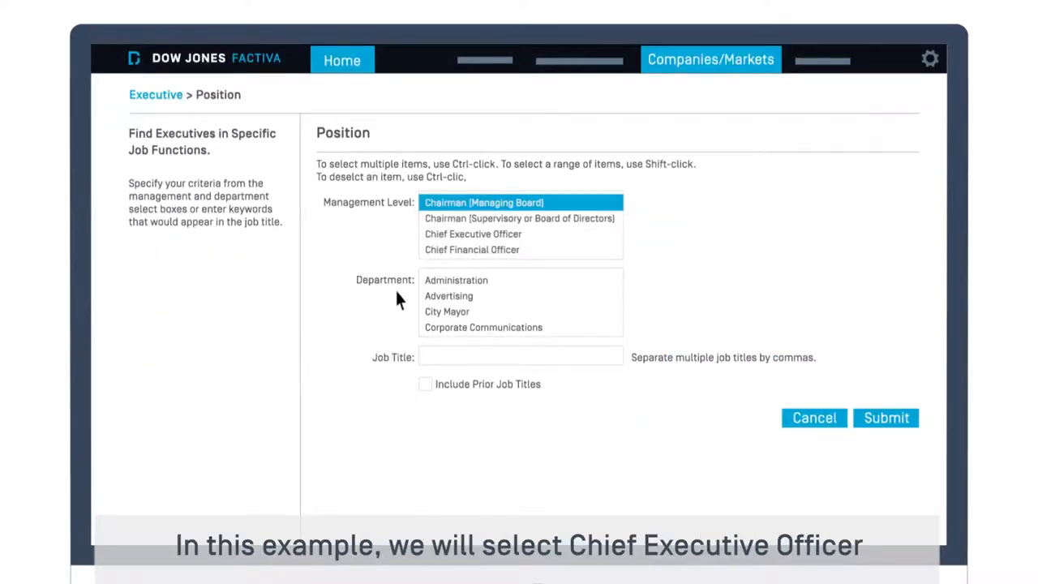
pyautogui.click(473, 234)
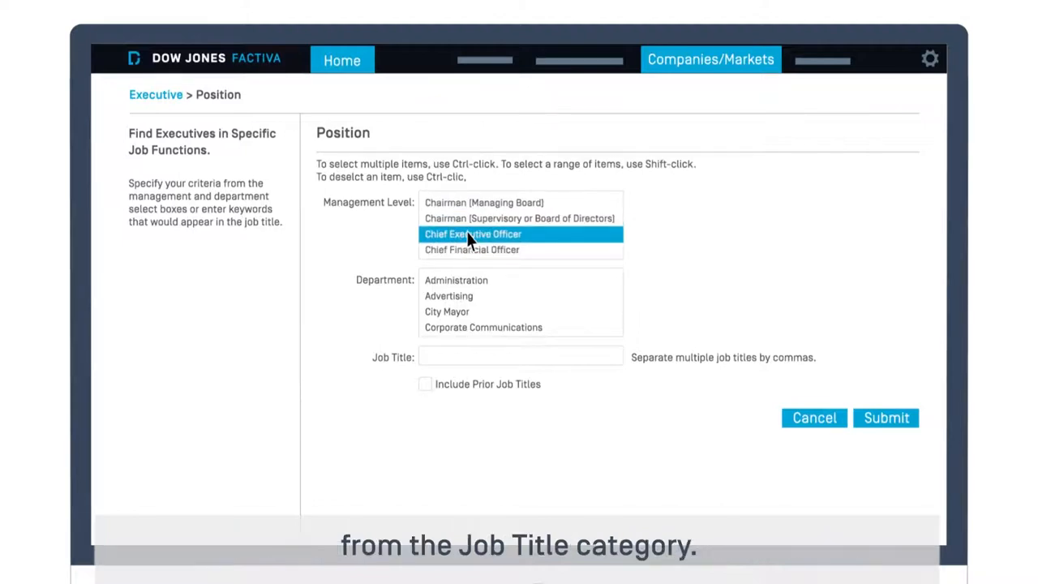
pyautogui.moveTo(783, 381)
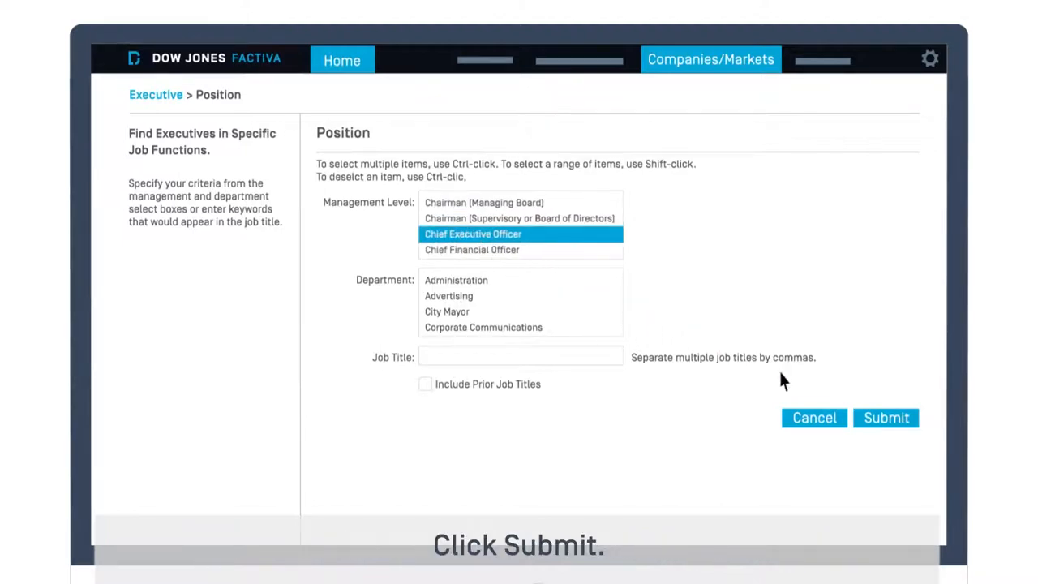
pyautogui.click(885, 417)
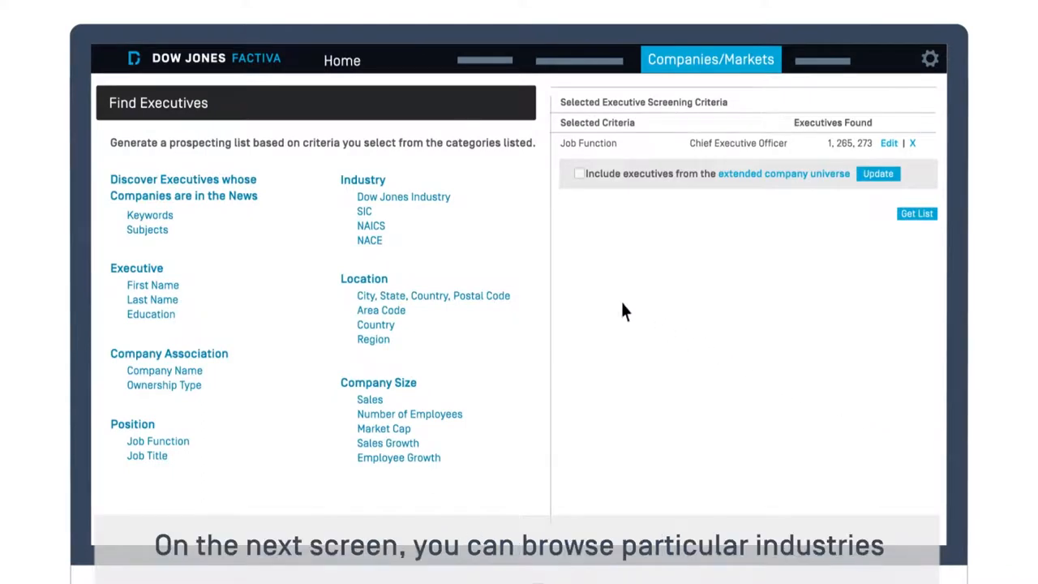
pyautogui.moveTo(381, 201)
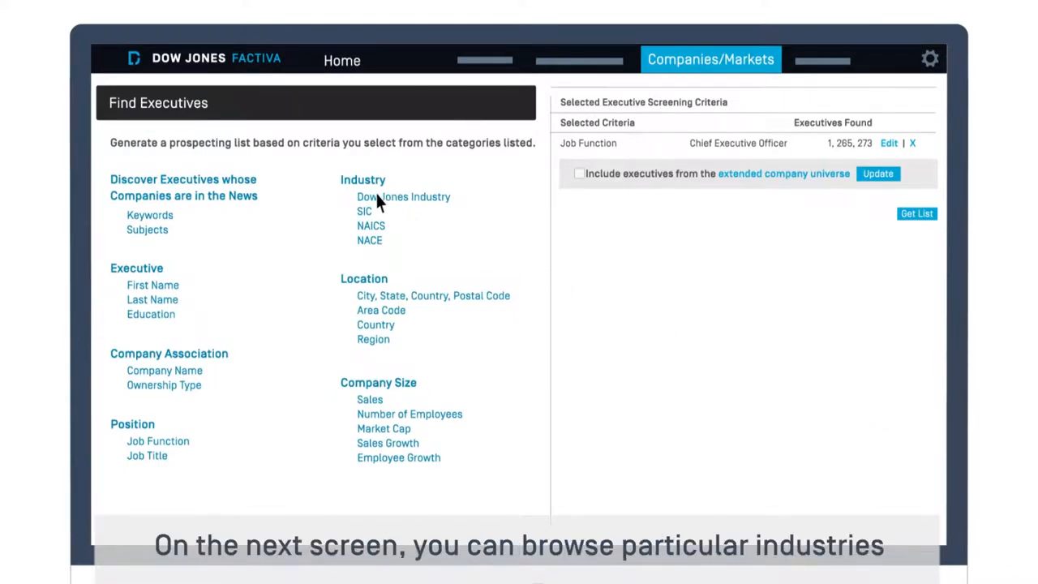
# Step: Add Dow Jones Industry Technology as a criterion (72,012 executives)
pyautogui.click(404, 196)
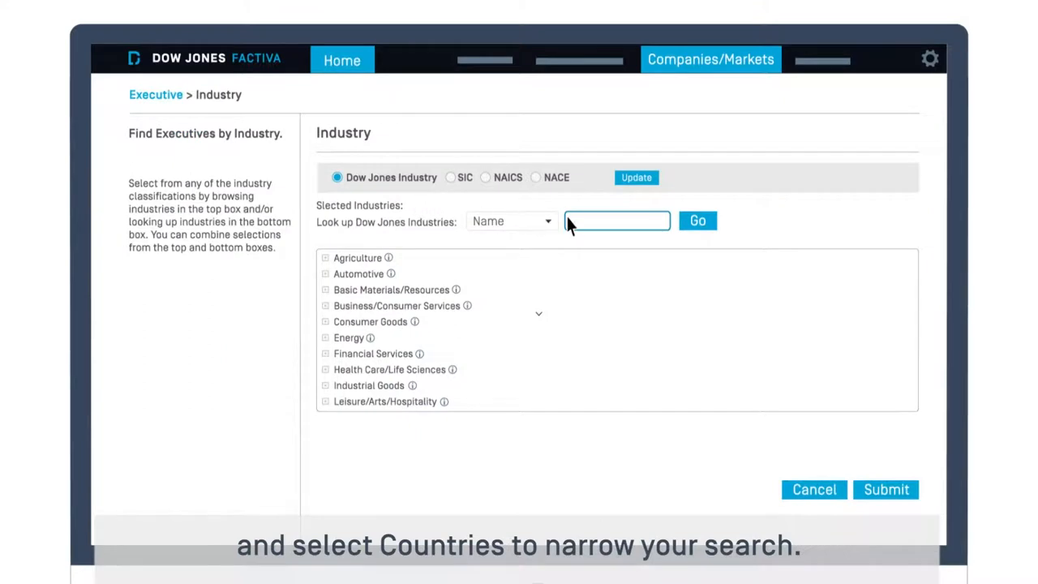
pyautogui.write('Technology')
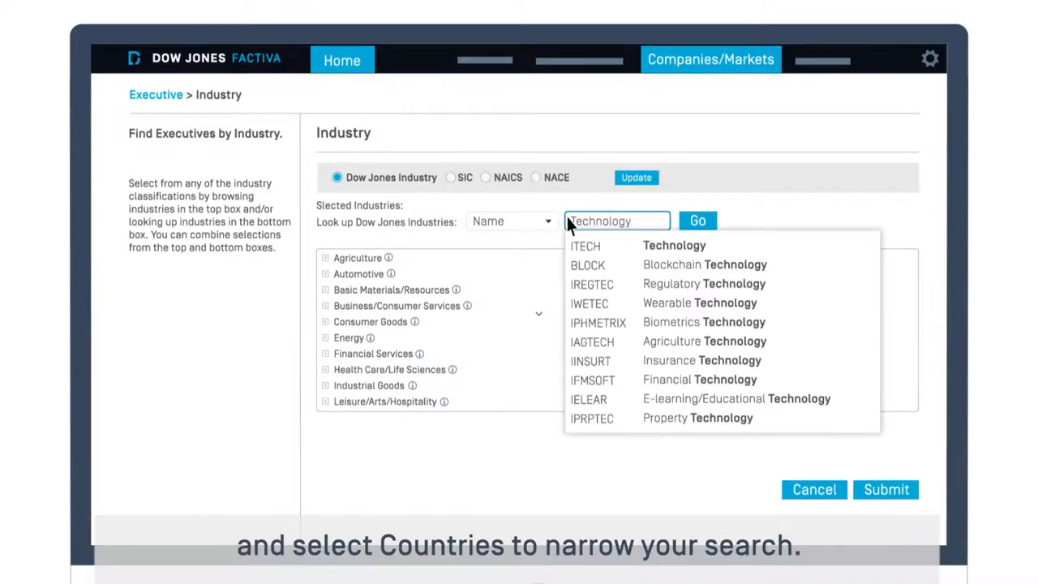
pyautogui.click(774, 398)
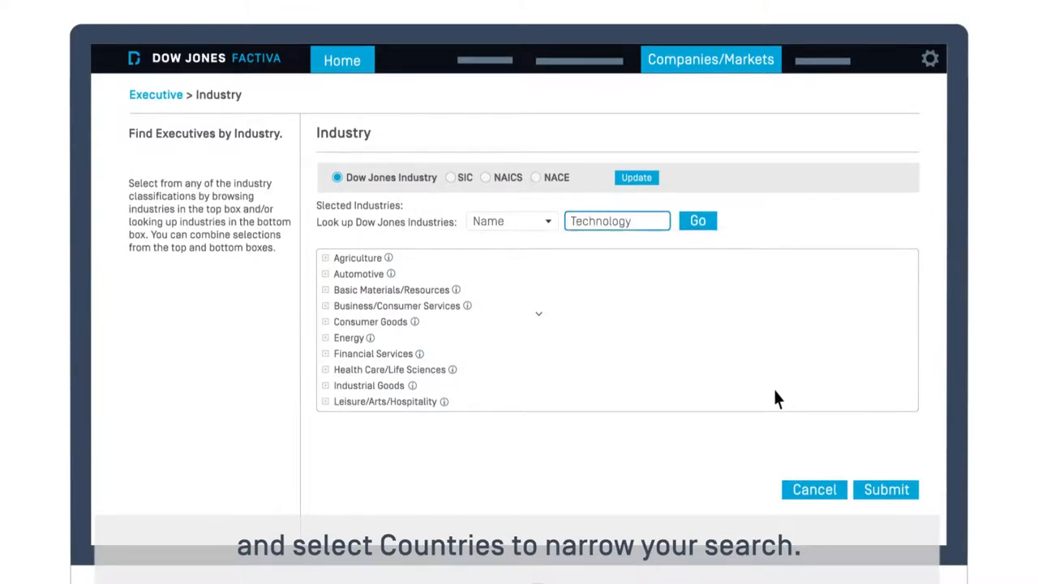
pyautogui.click(885, 489)
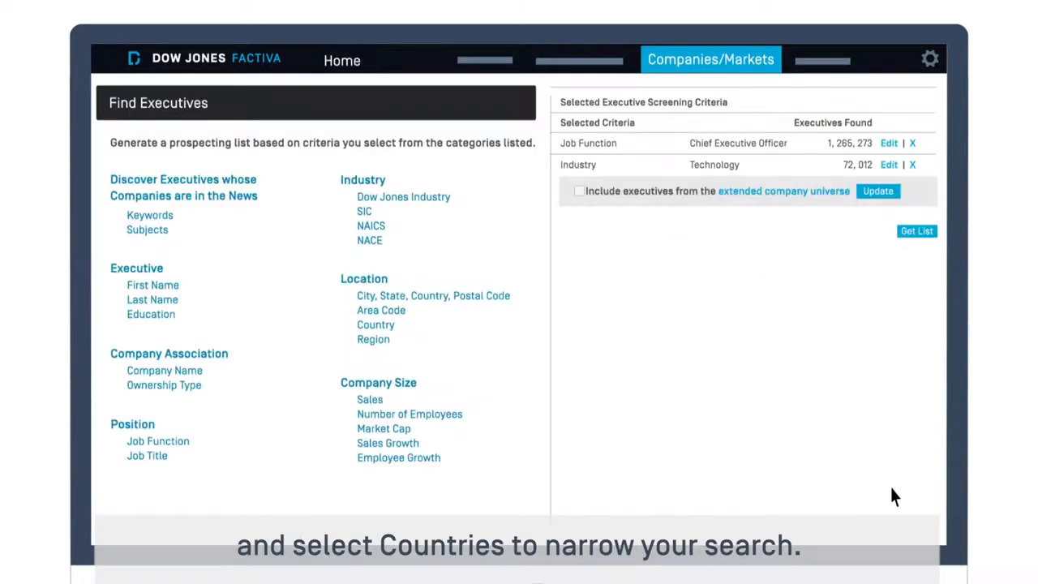
pyautogui.moveTo(375, 324)
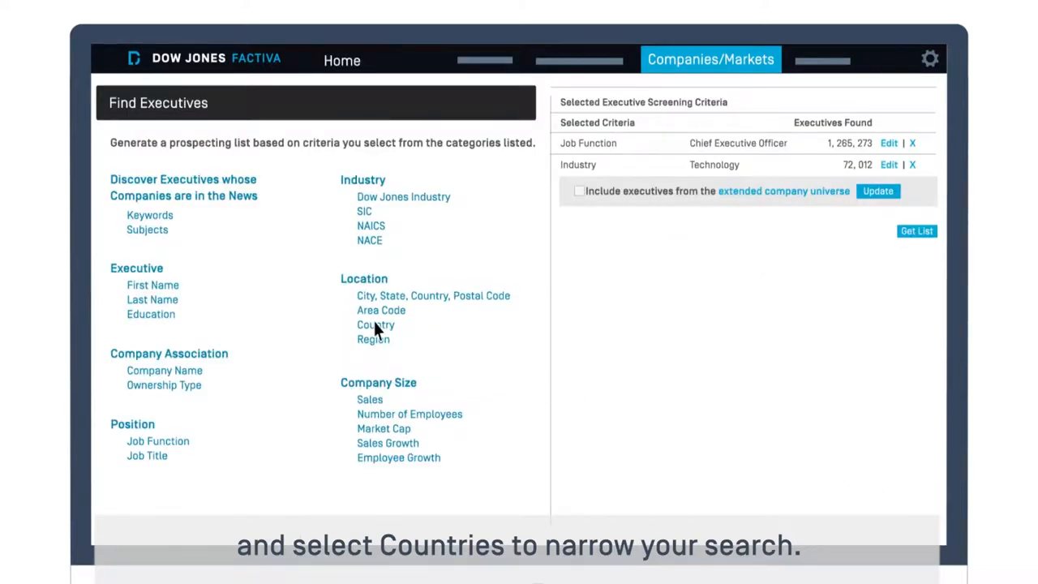
pyautogui.click(376, 324)
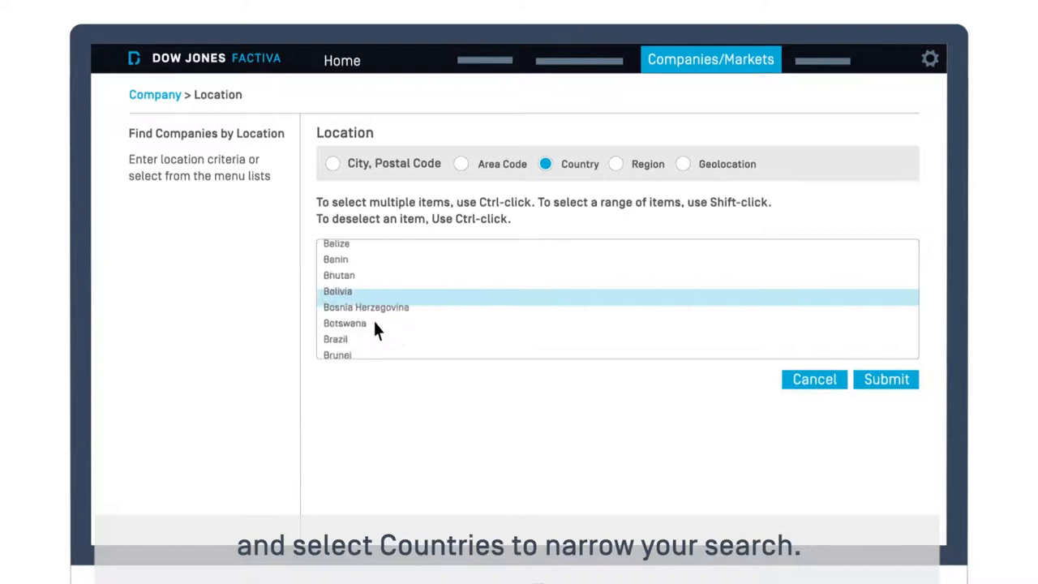
# Step: Add Country/Region United States (27,507 executives) and get the executive list
pyautogui.scroll(-3)
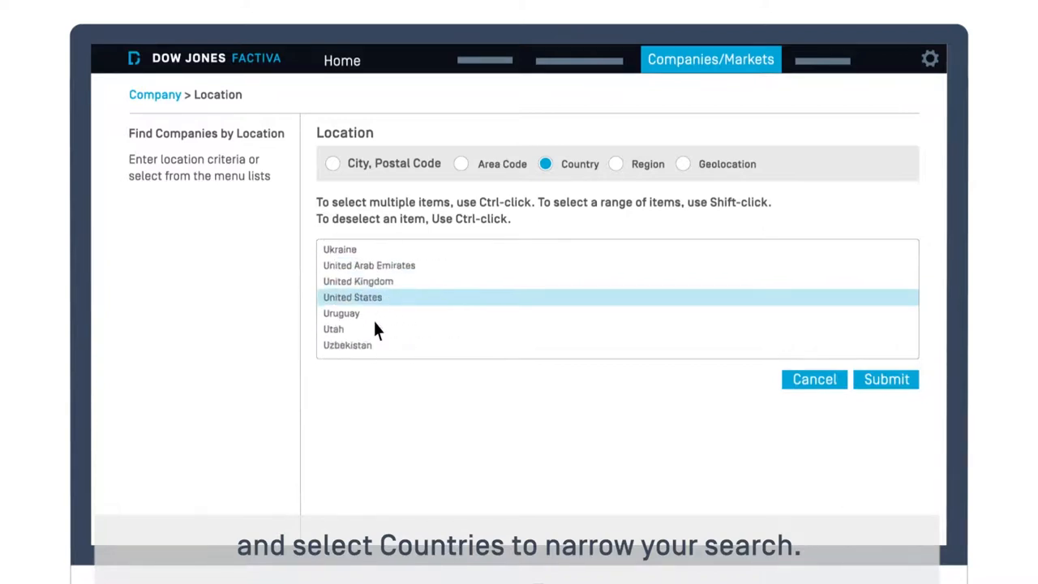
pyautogui.click(886, 379)
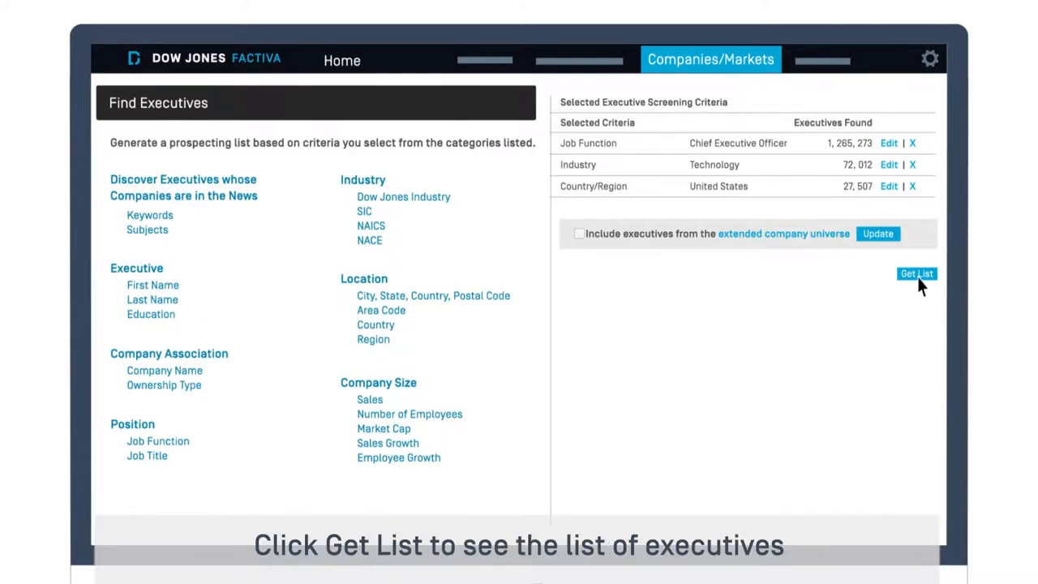
pyautogui.click(917, 273)
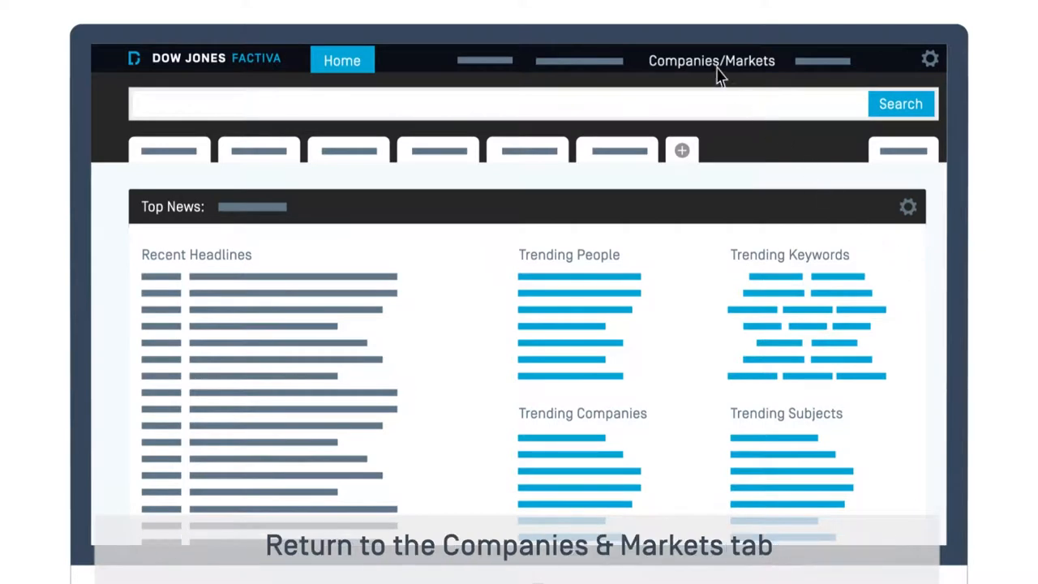
# Step: Open the Industry snapshot lookup and search for 'Techno'
pyautogui.click(712, 60)
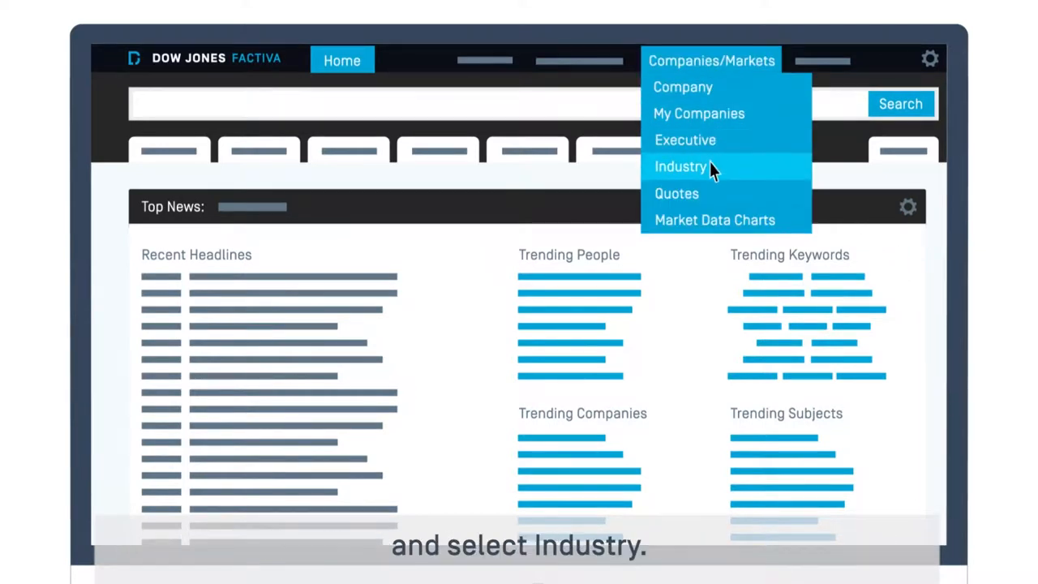
pyautogui.click(681, 166)
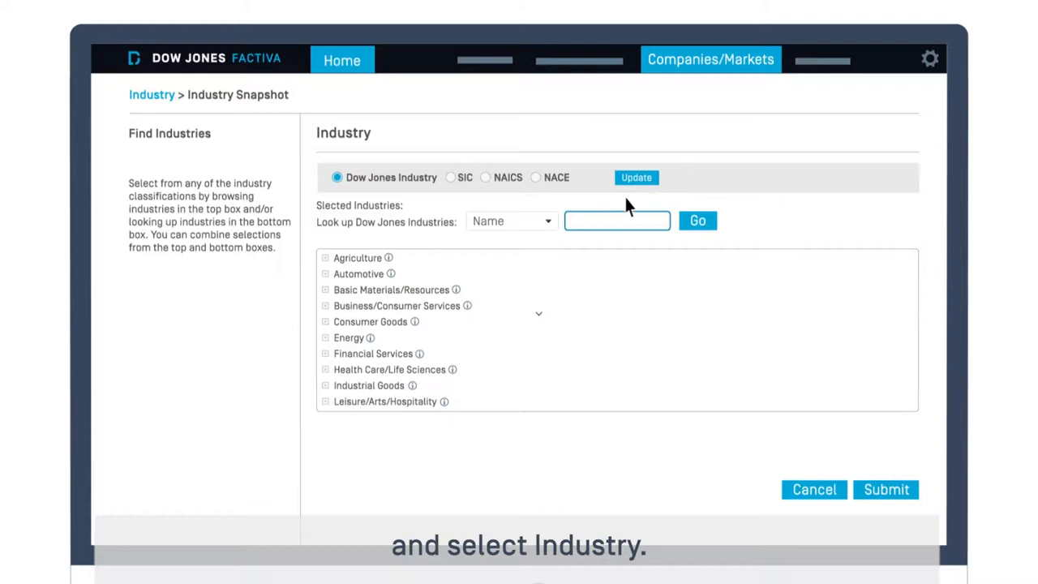
pyautogui.write('Techno')
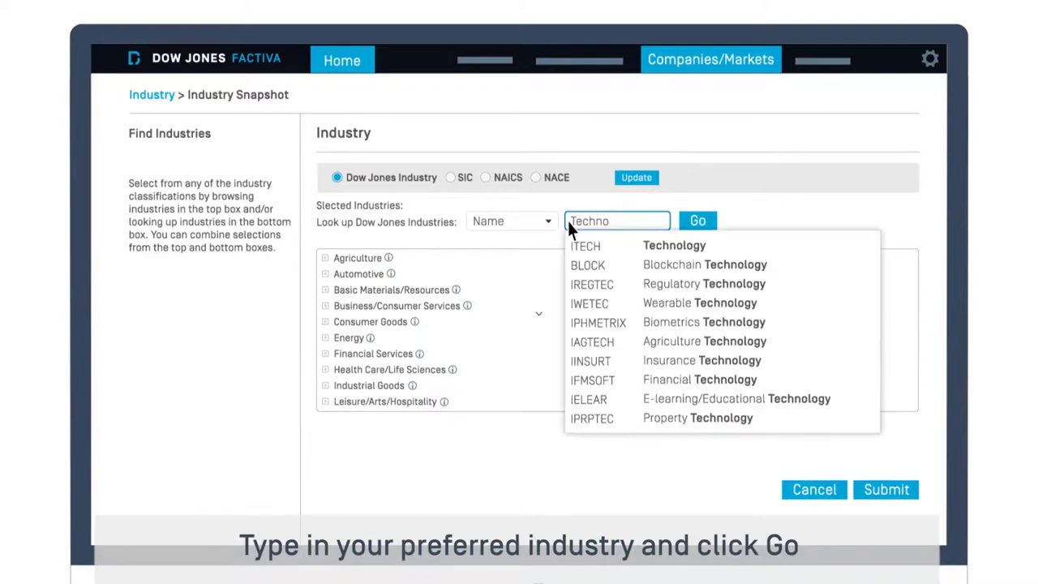
pyautogui.click(697, 220)
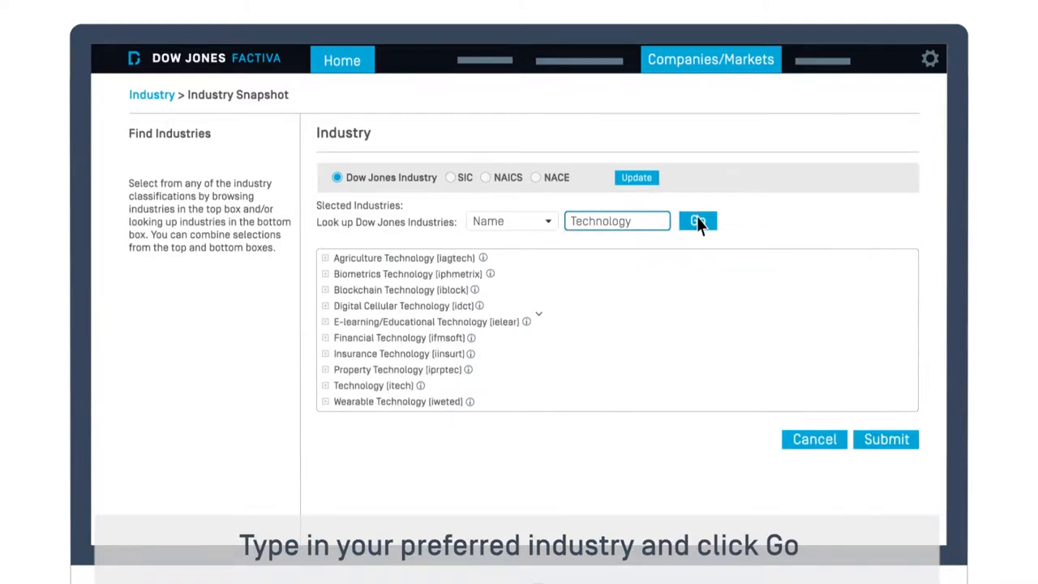
pyautogui.click(697, 221)
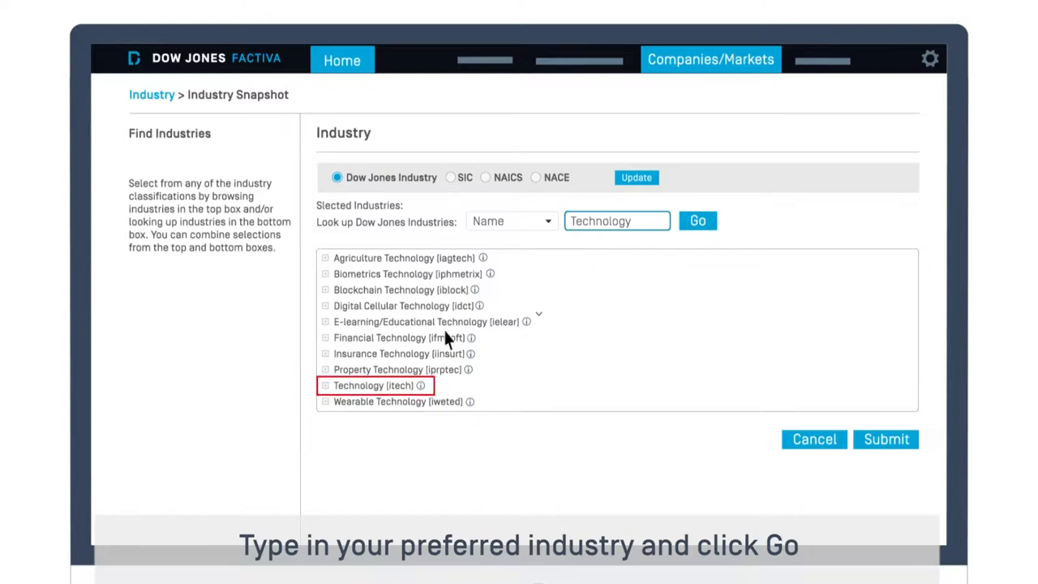
# Step: Select Technology (itech) and view its industry snapshot
pyautogui.click(325, 386)
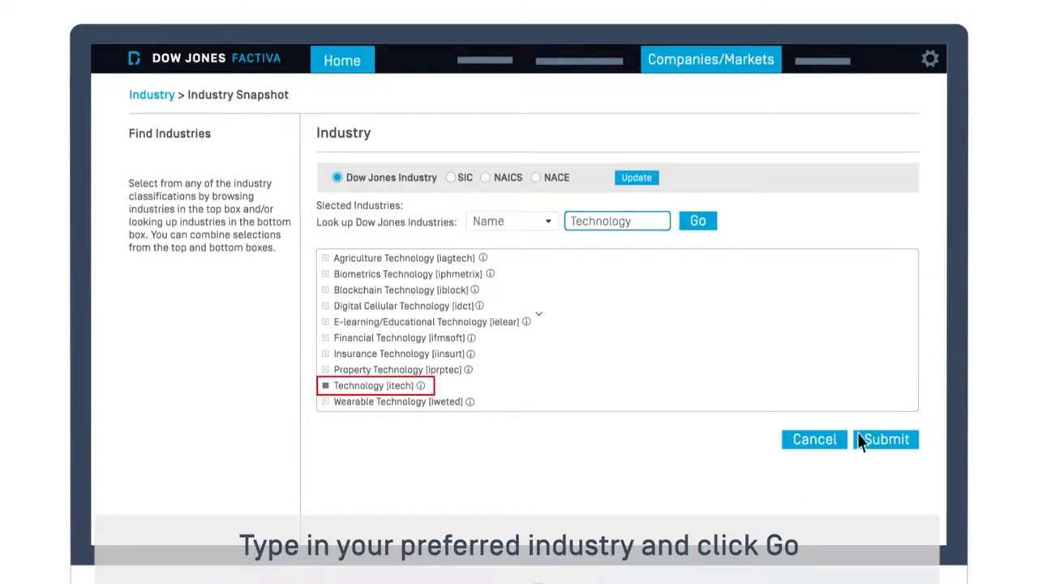
pyautogui.click(886, 439)
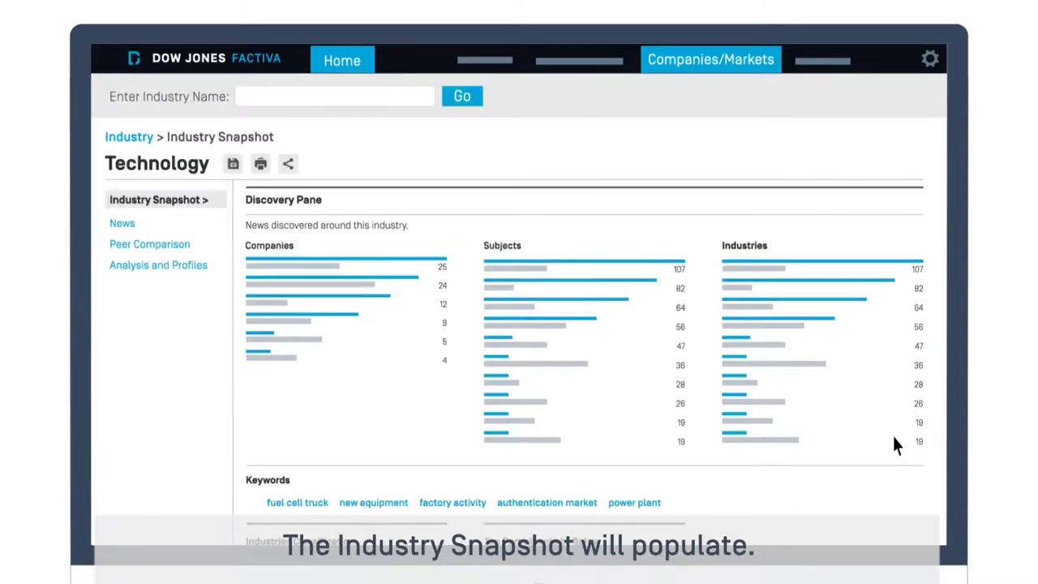
pyautogui.scroll(-3)
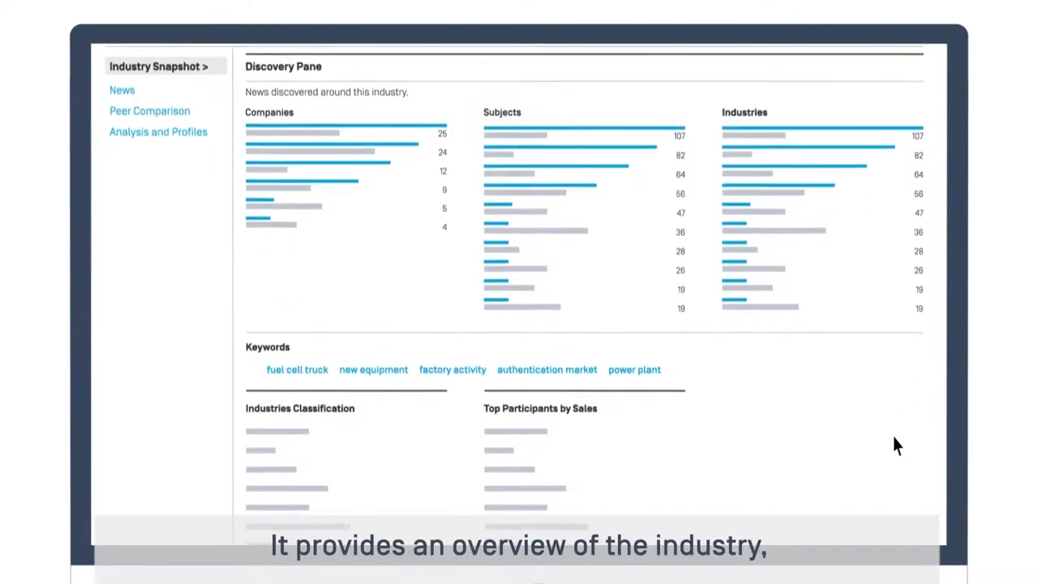
pyautogui.scroll(-3)
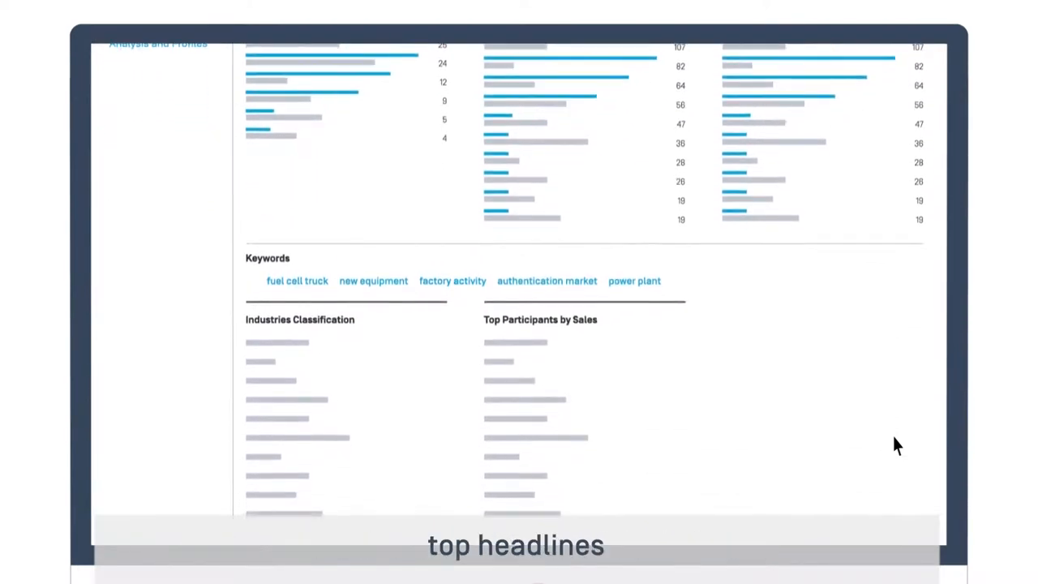